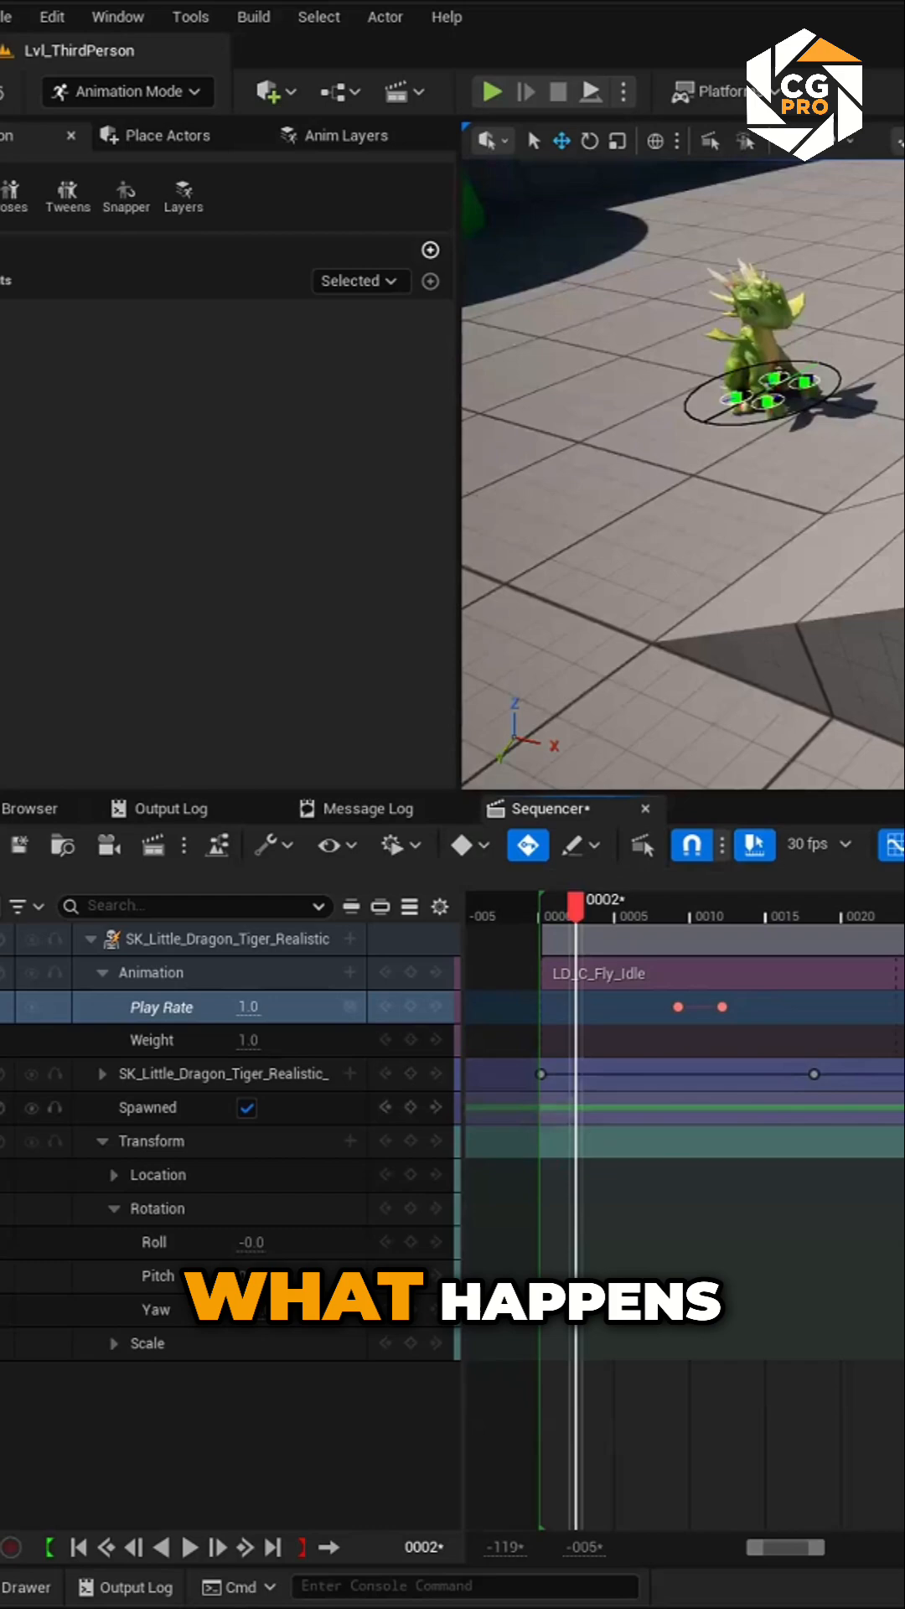
mouse_move(641, 844)
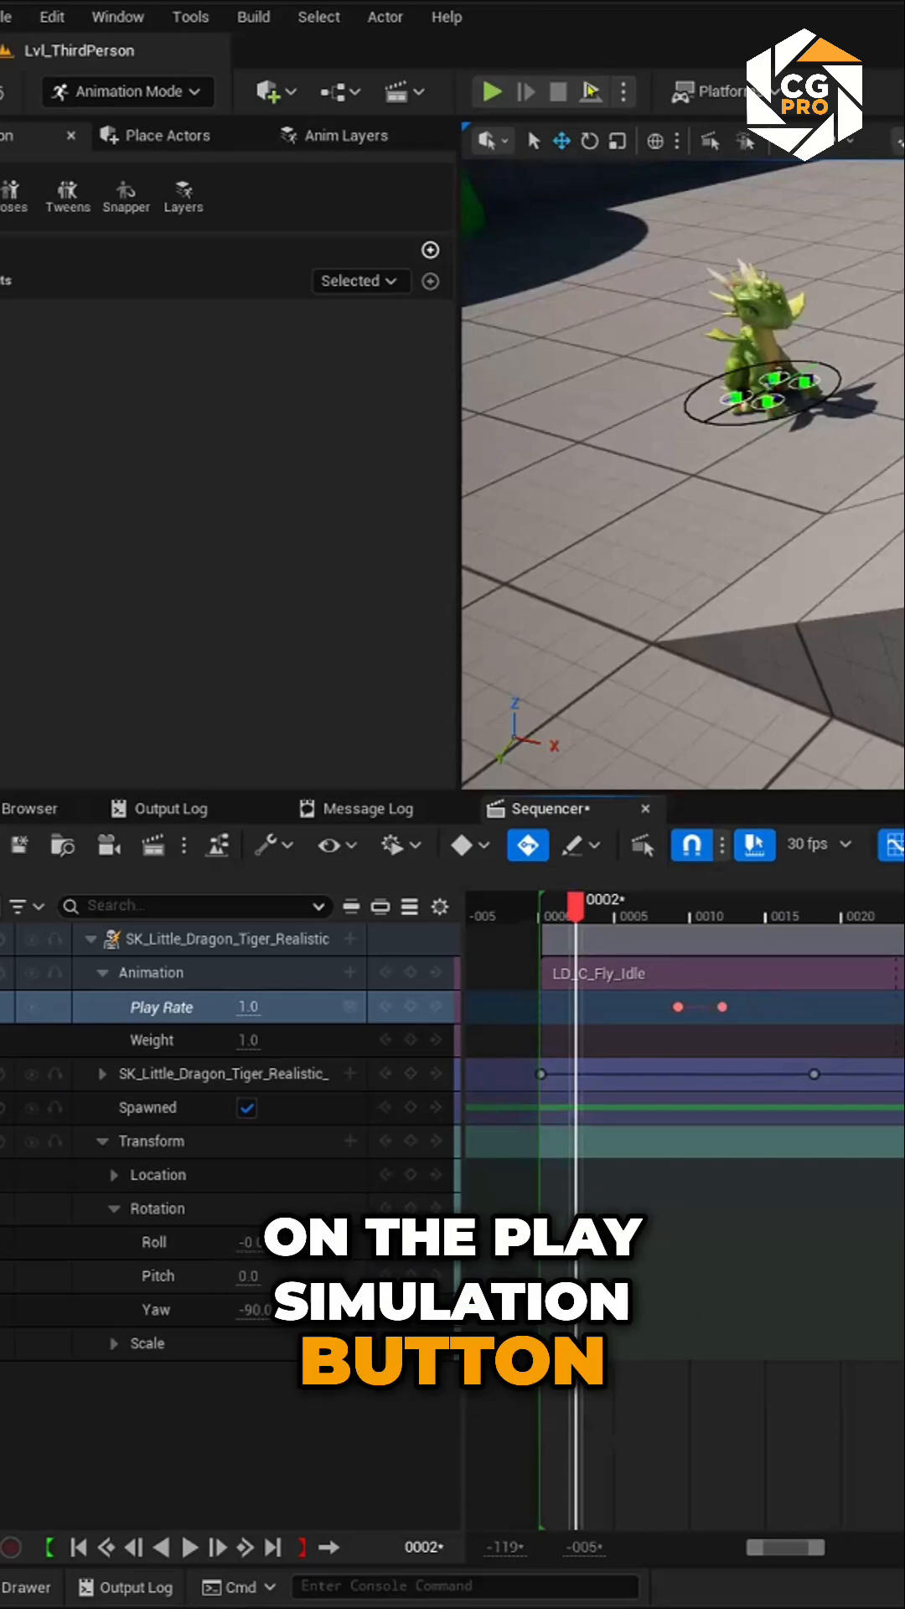
Open the Curves editor and expand the Sphere's Transform > Location channels.
click(492, 92)
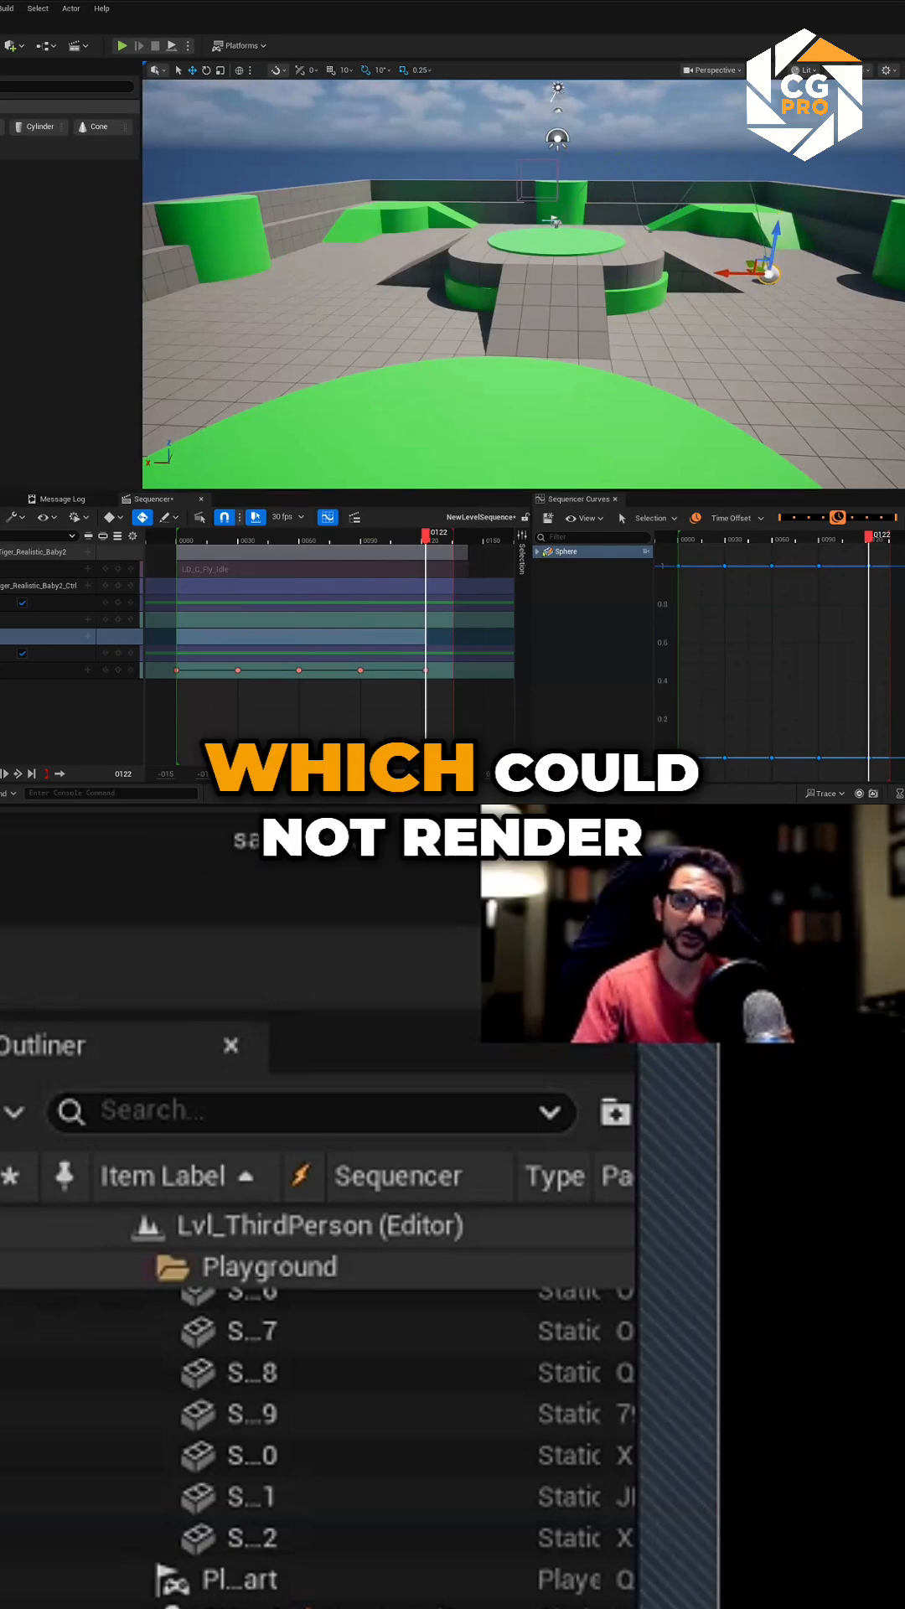
click(537, 551)
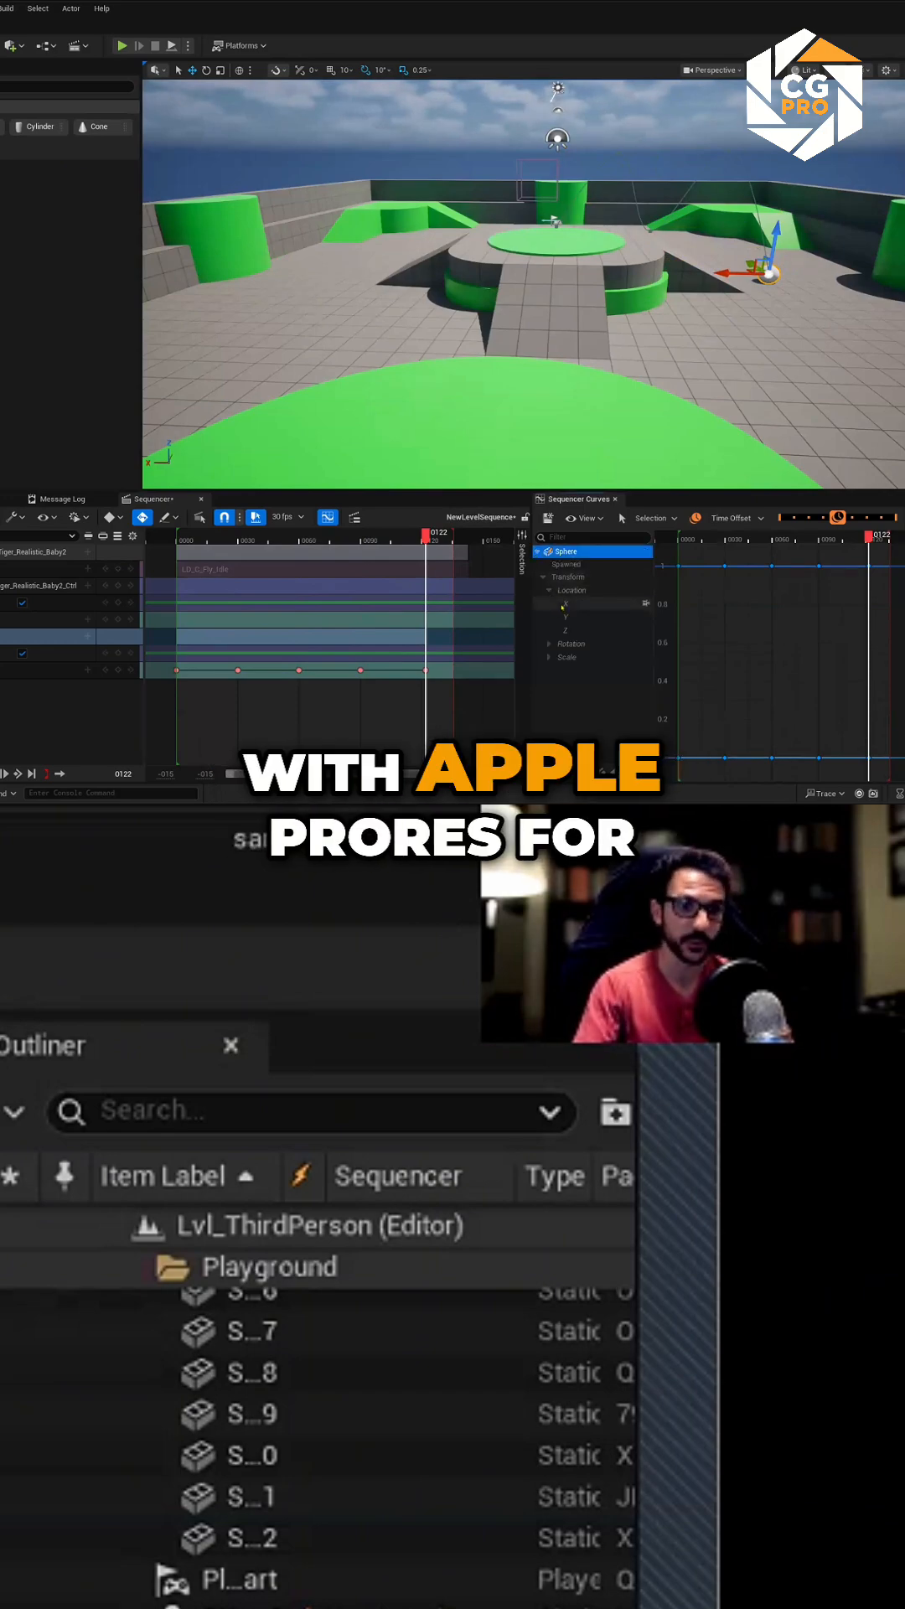